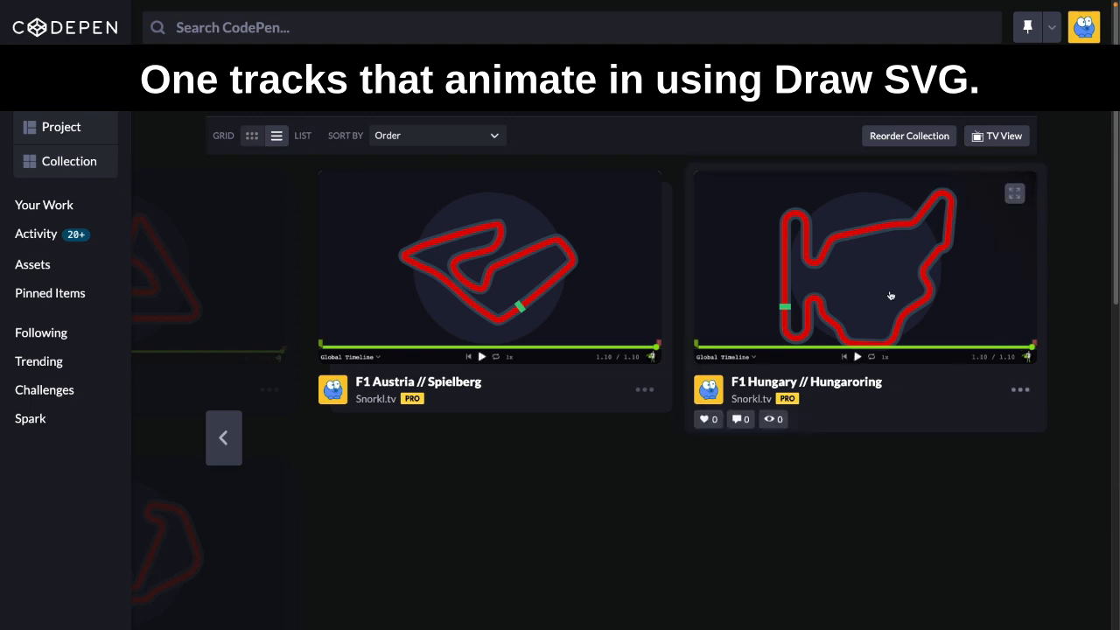
# Replay the Hungaroring track draw animation, scrub the GSDevTools timeline, then move on to the horizontal-scroll ScrollTrigger pen
pyautogui.click(864, 266)
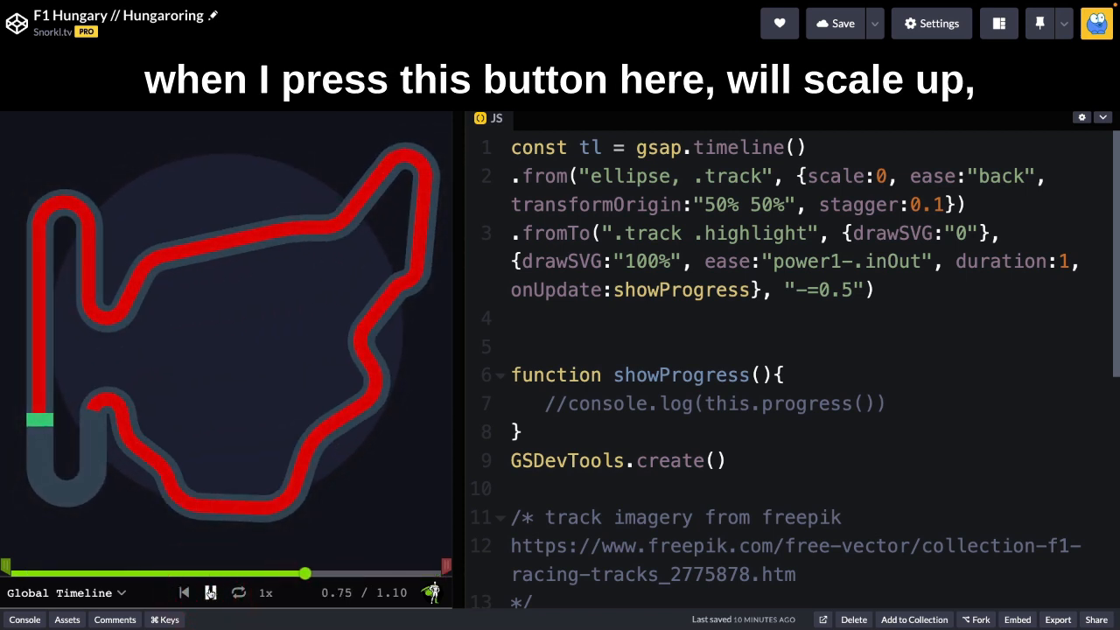
pyautogui.click(210, 592)
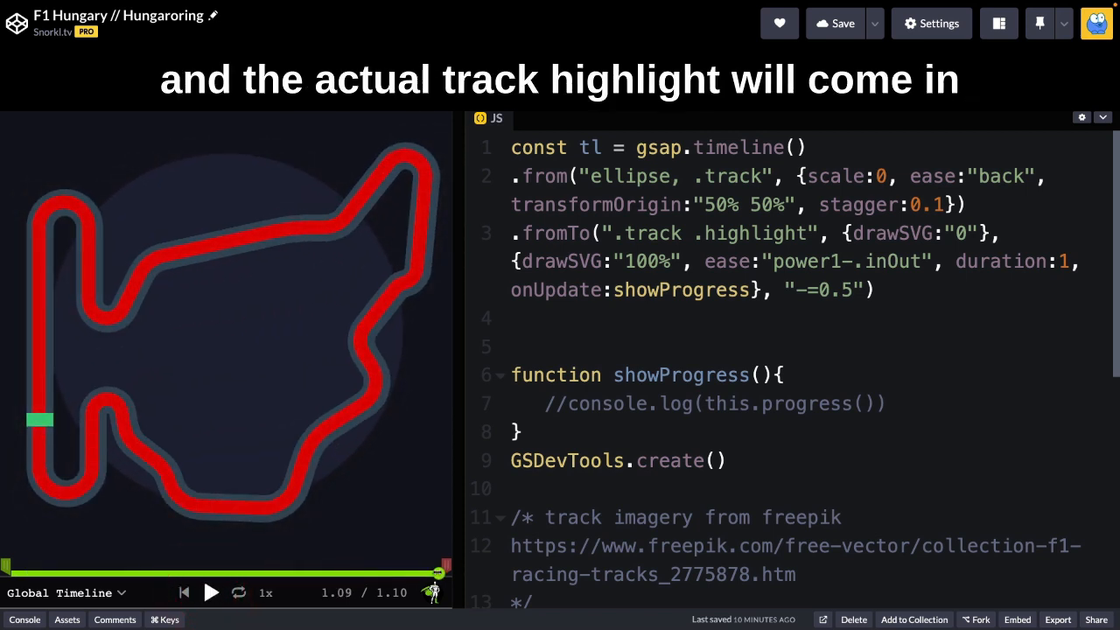
pyautogui.moveTo(438, 574); pyautogui.dragTo(56, 573)
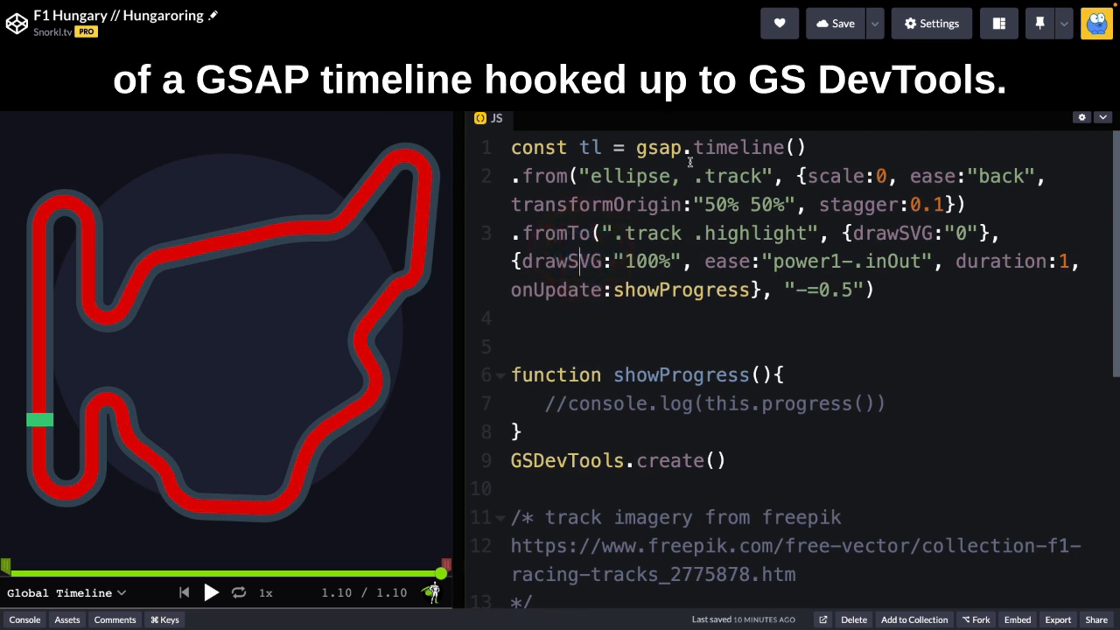
pyautogui.click(680, 460)
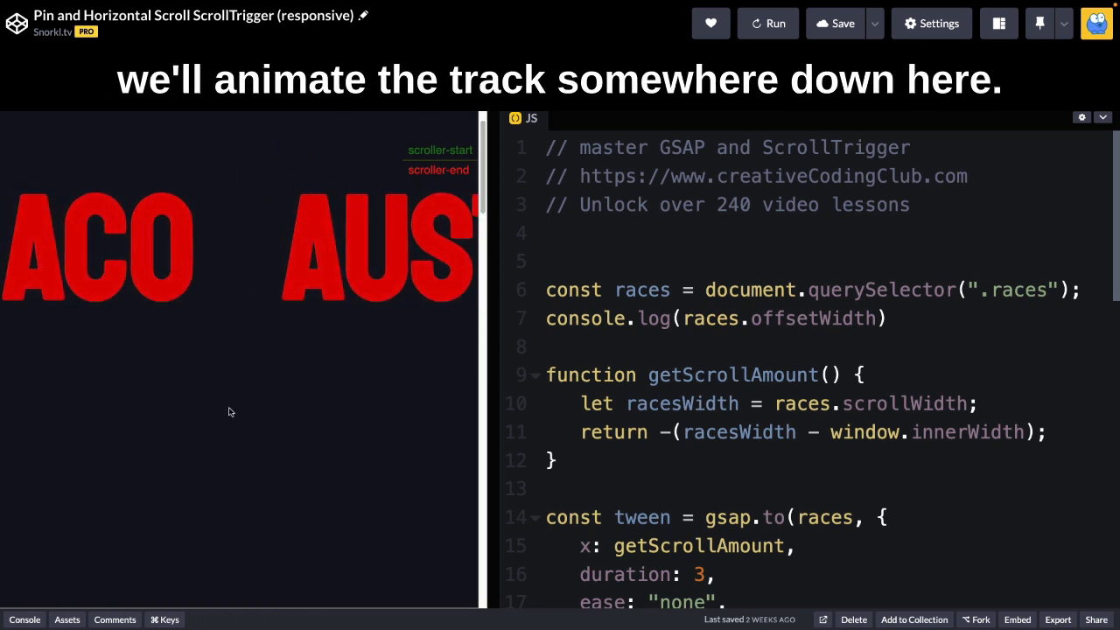
pyautogui.moveTo(357, 430)
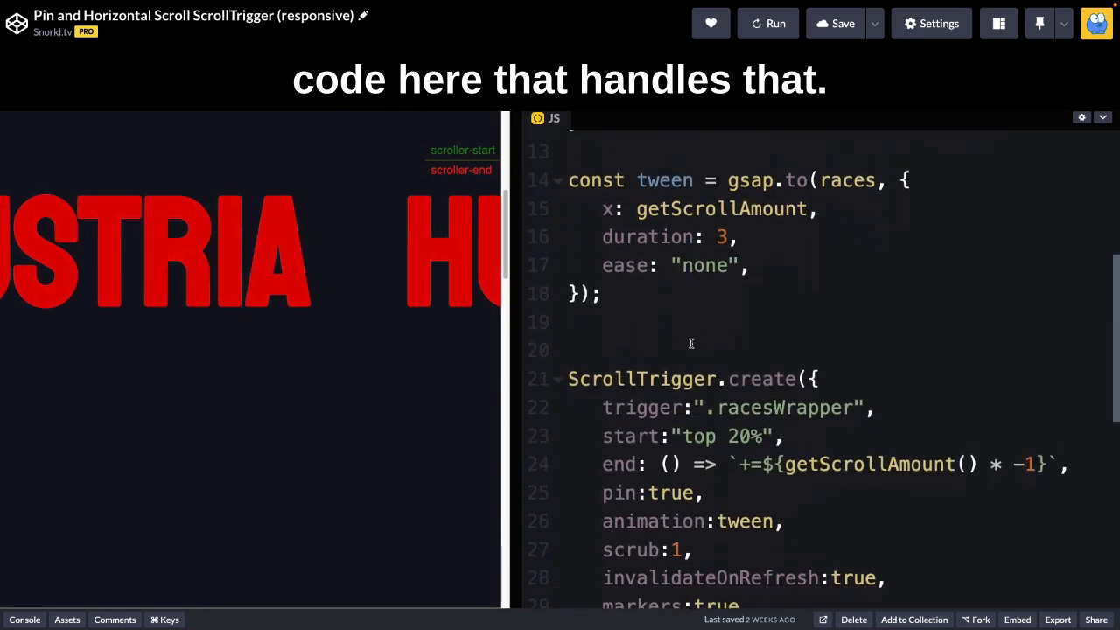
pyautogui.scroll(-3)
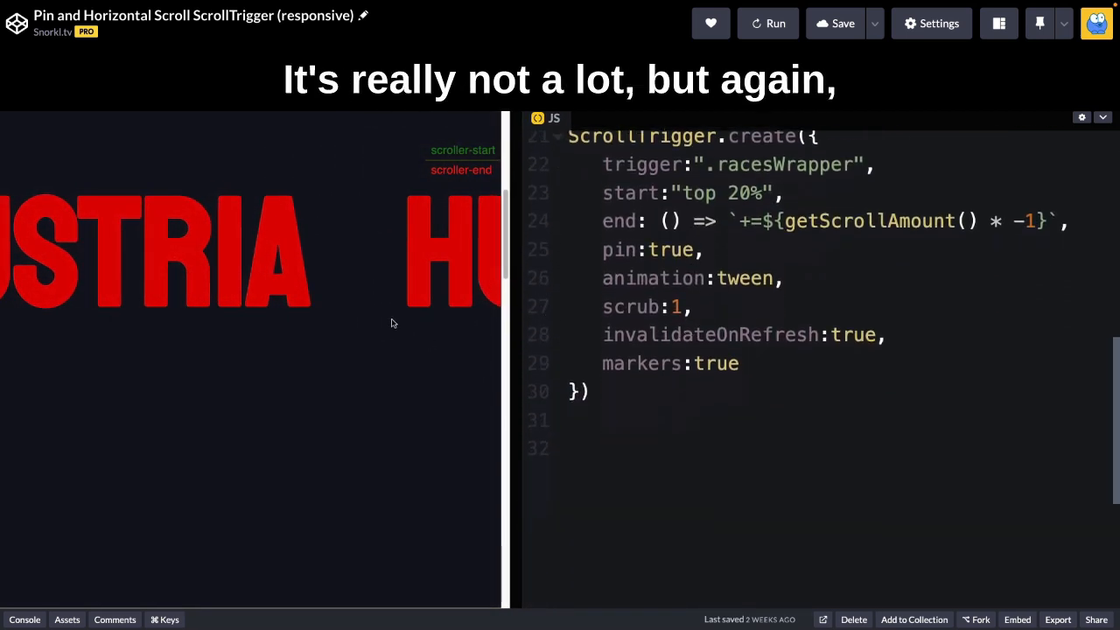